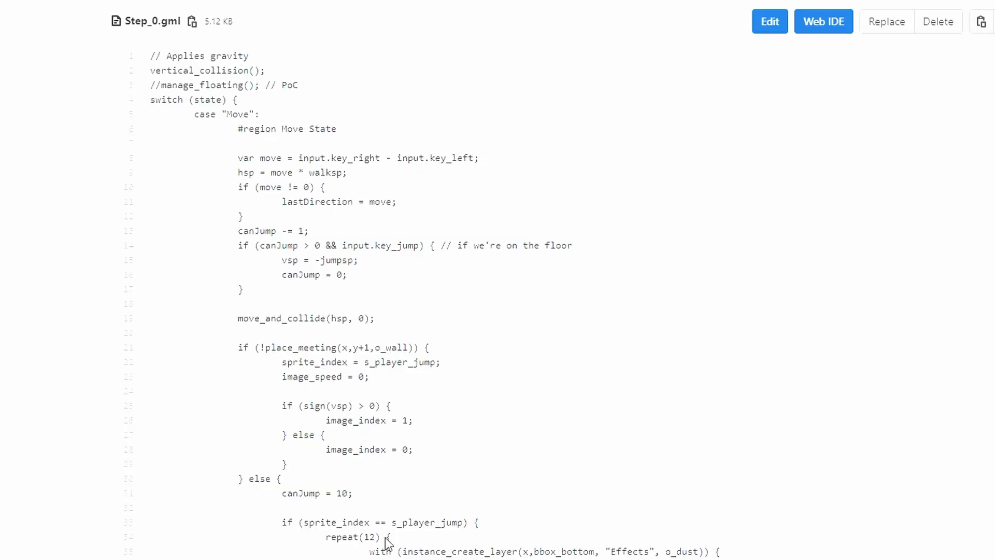
Scroll down through the Step_0.gml move-state script on GitHub
scroll(down, 3)
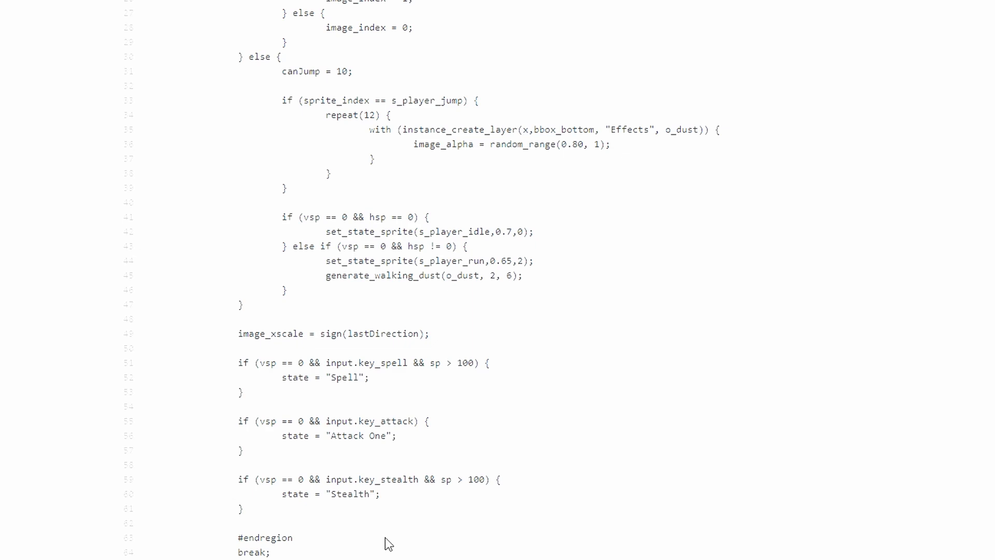
scroll(down, 3)
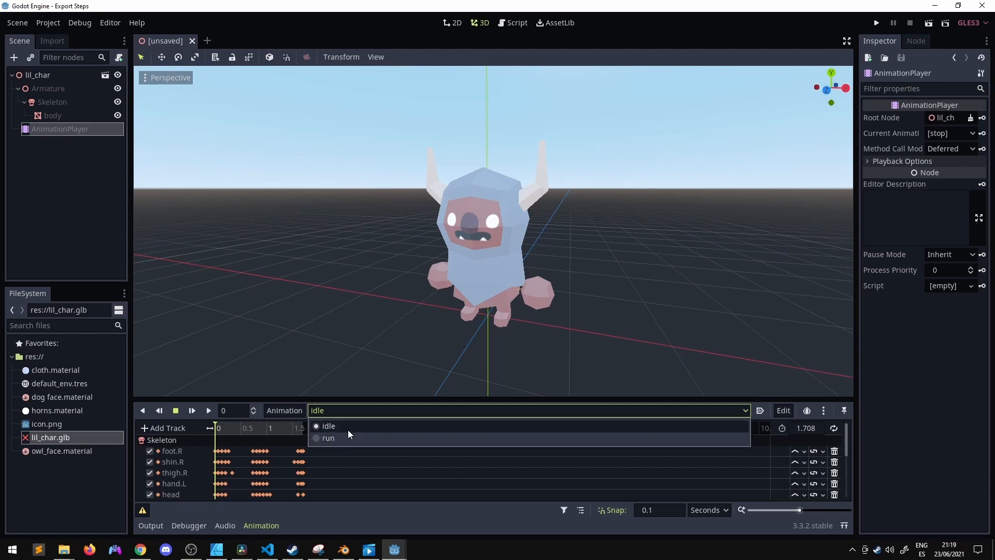
Select the Idle animation for the horned lil_char character and play it
click(328, 426)
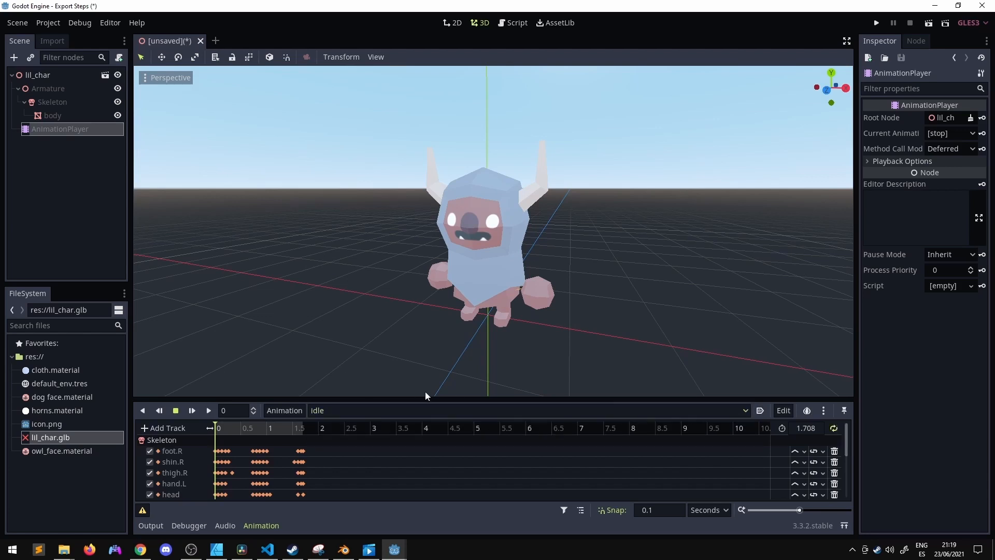
click(208, 410)
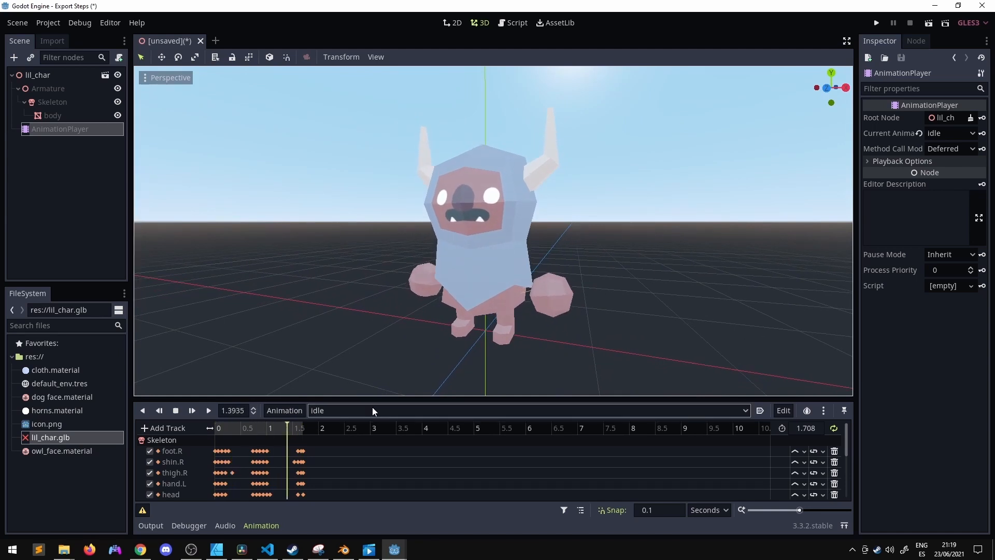
click(527, 411)
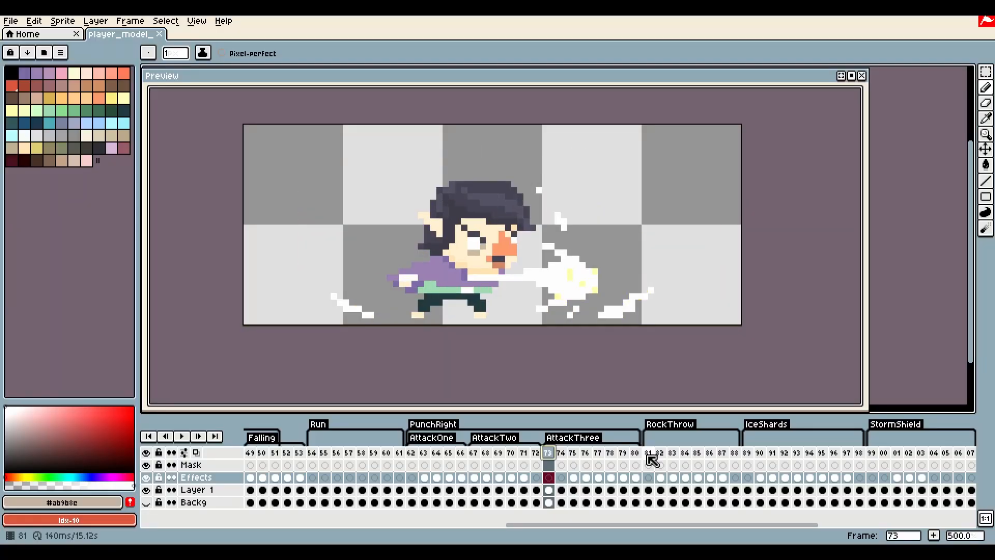
Jump to a frame of the player's attack animation in the timeline
click(648, 453)
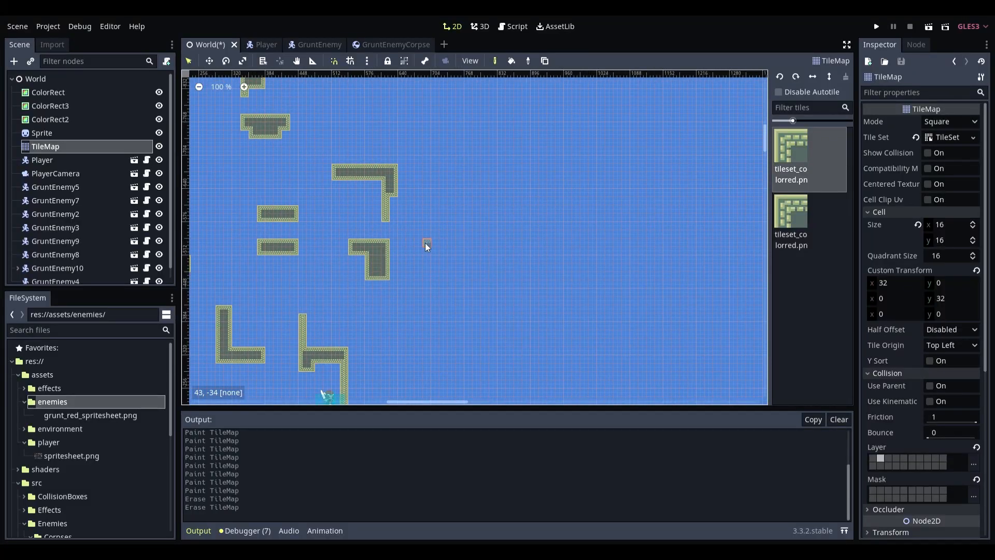
Paint a new corner of wall tiles onto the World TileMap's empty area
click(451, 244)
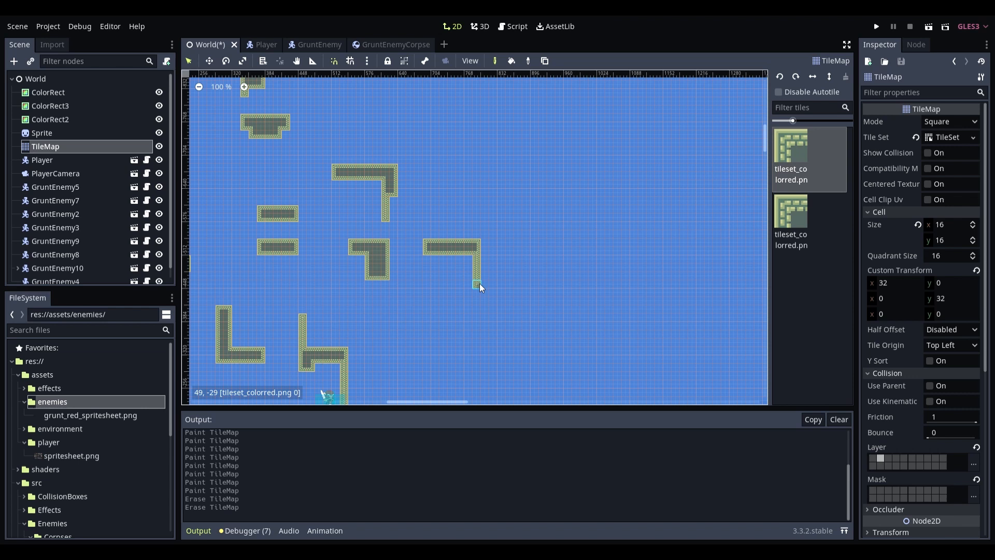
click(485, 266)
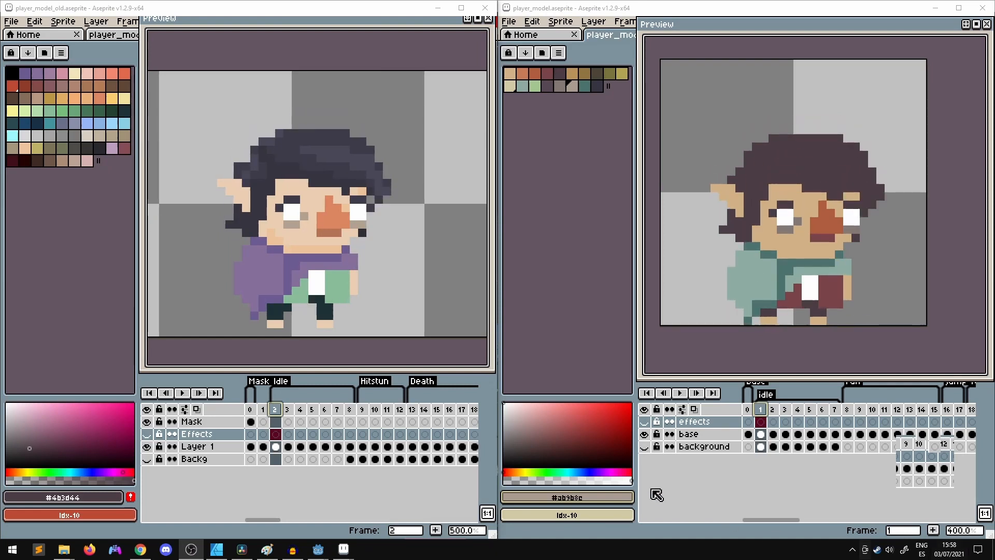
Move the old sprite's timeline to the Run frames and show frame 54
drag(260, 519, 296, 520)
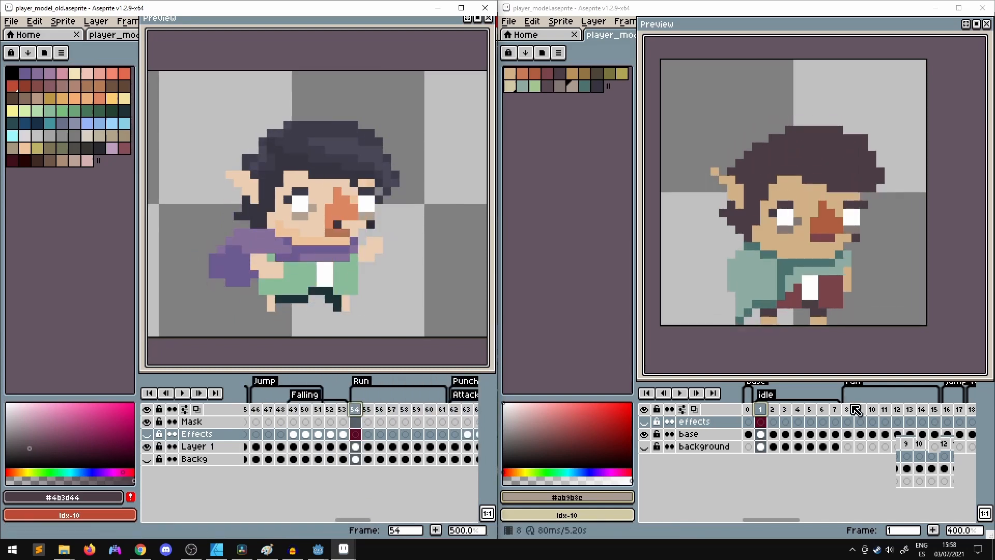
click(847, 410)
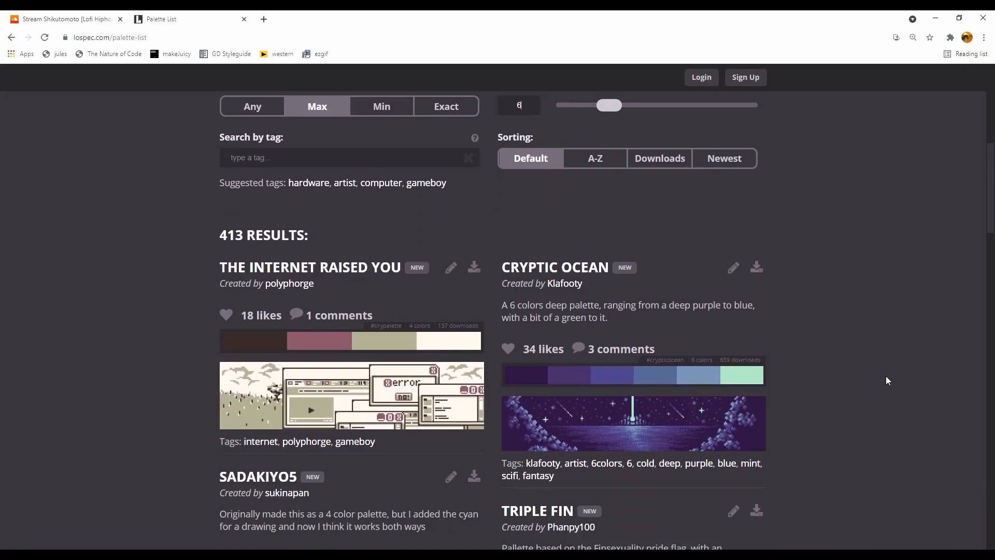
Browse down through the Lospec palette list page
scroll(down, 3)
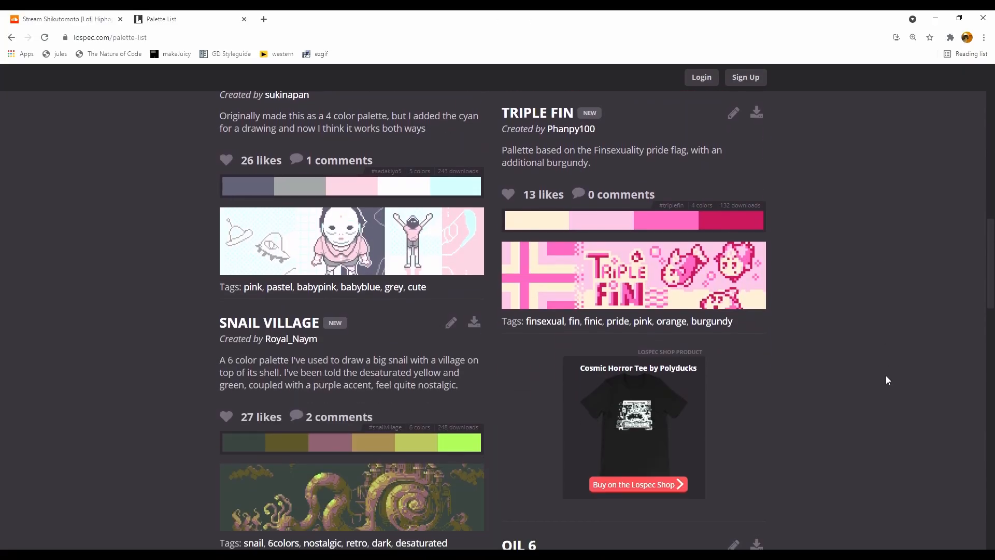
scroll(down, 3)
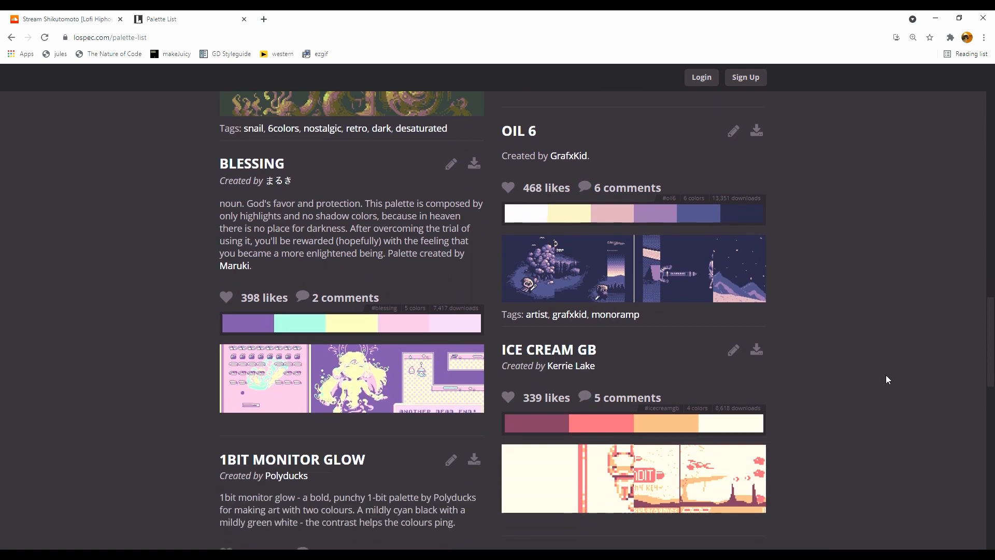
scroll(down, 3)
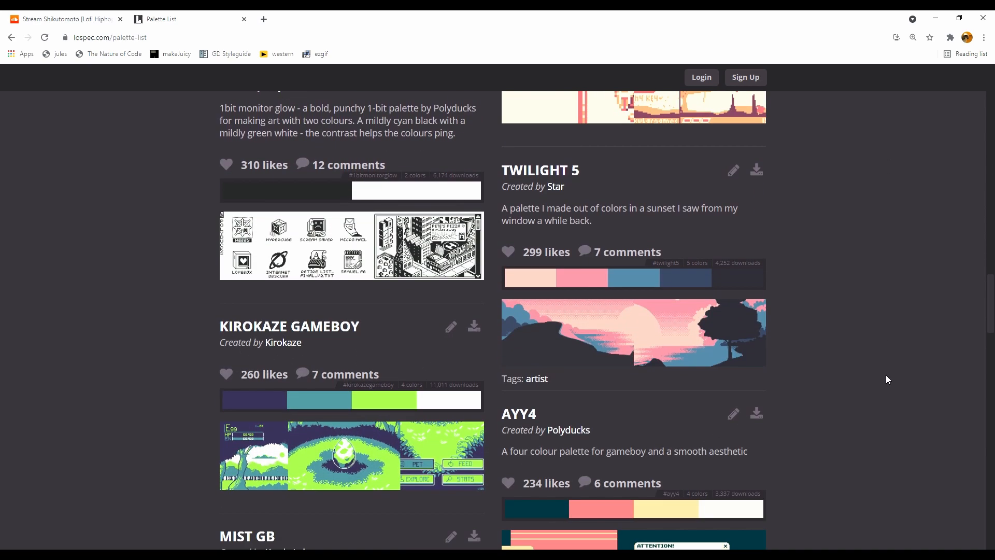
scroll(down, 3)
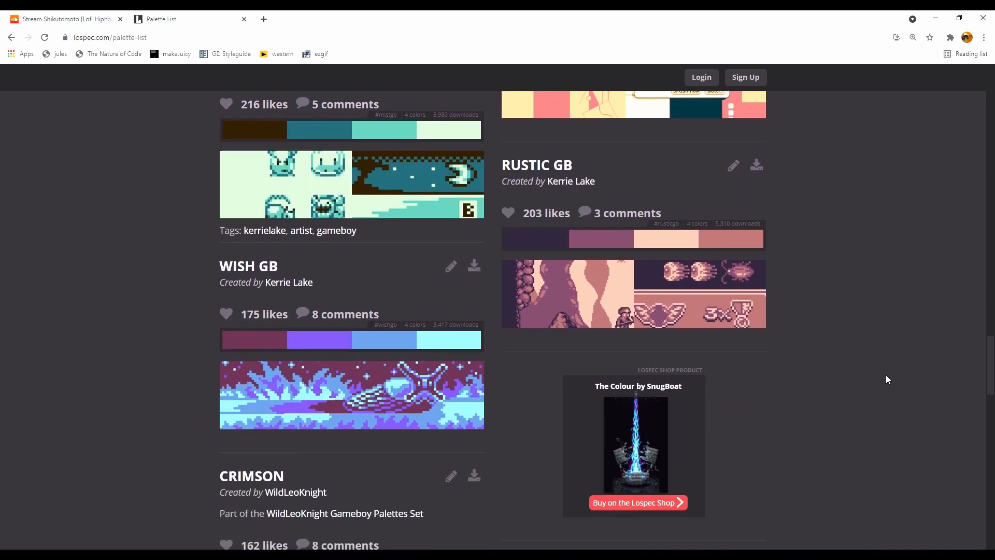
scroll(down, 3)
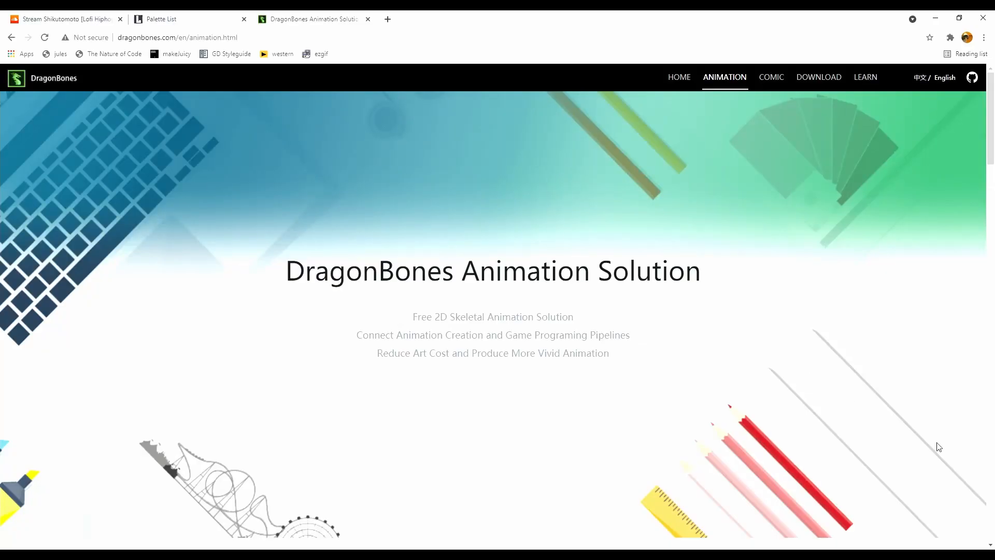
Skim down the DragonBones page, then set Blender's scene frame rate to 59.94
scroll(down, 3)
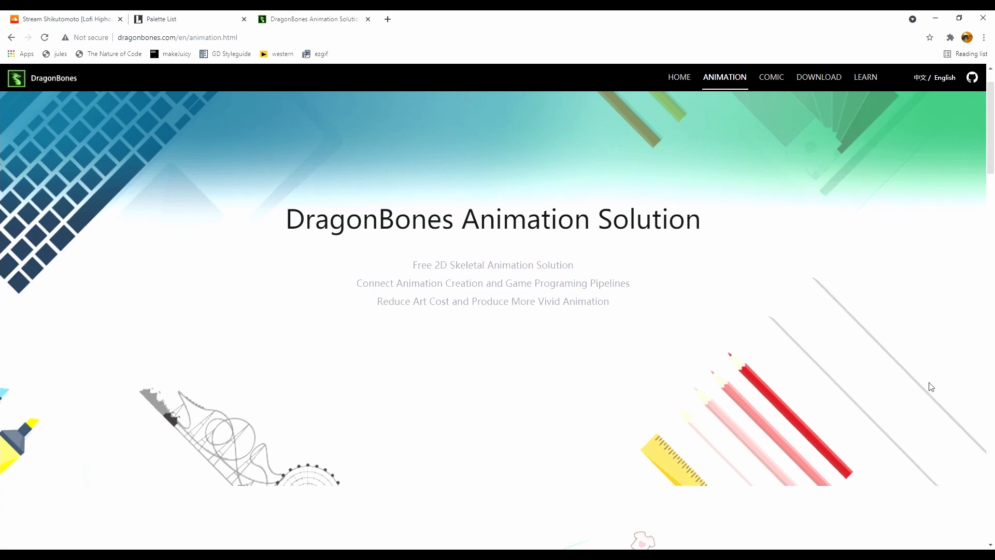
scroll(down, 3)
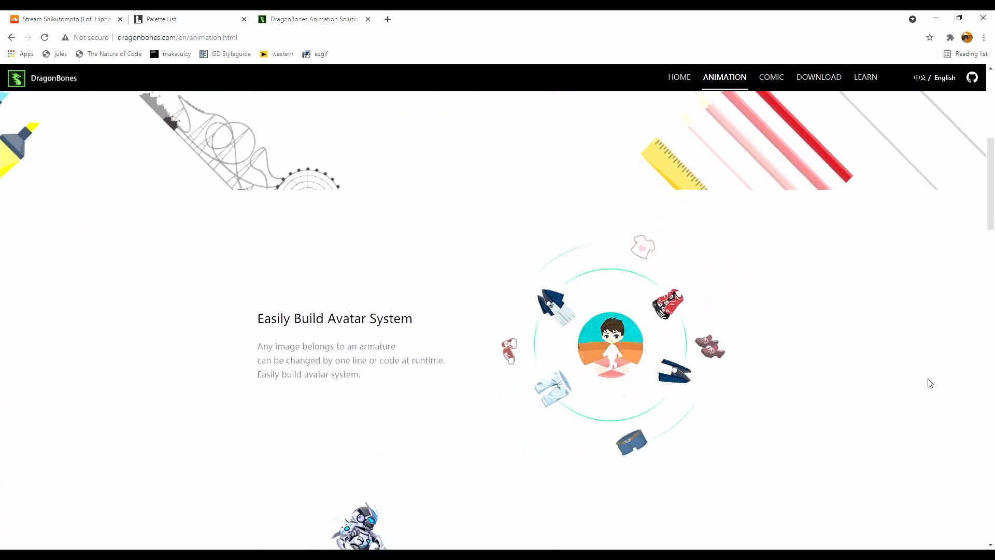
scroll(down, 3)
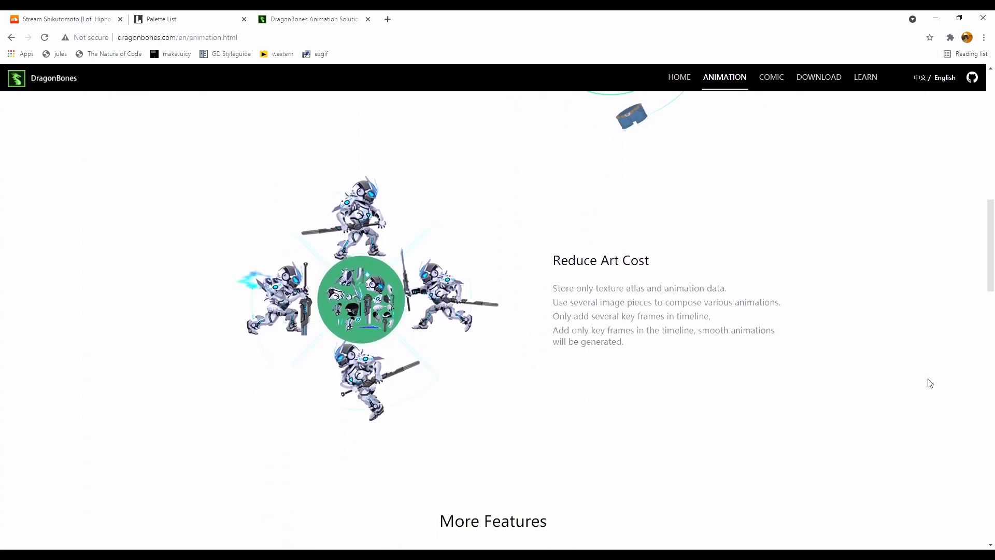
scroll(down, 3)
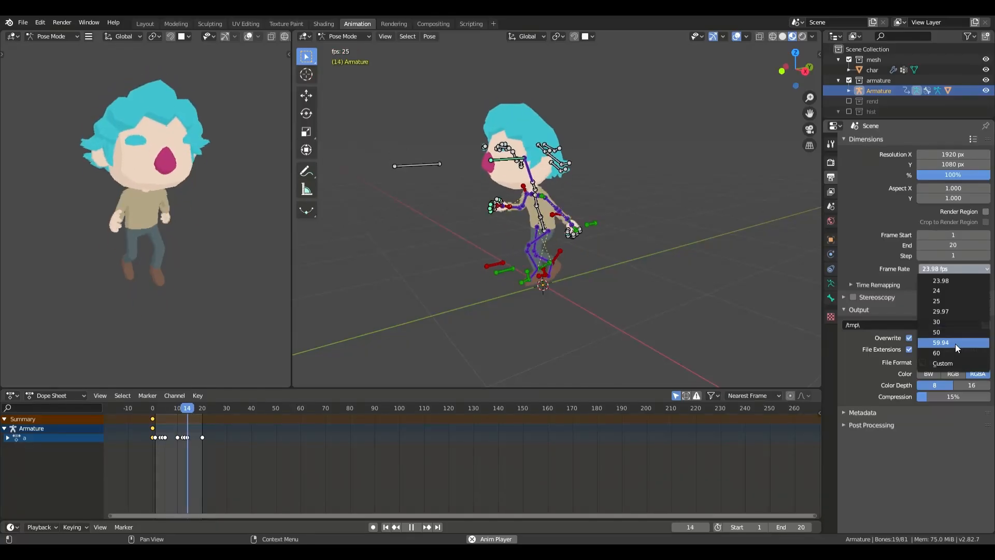
click(937, 321)
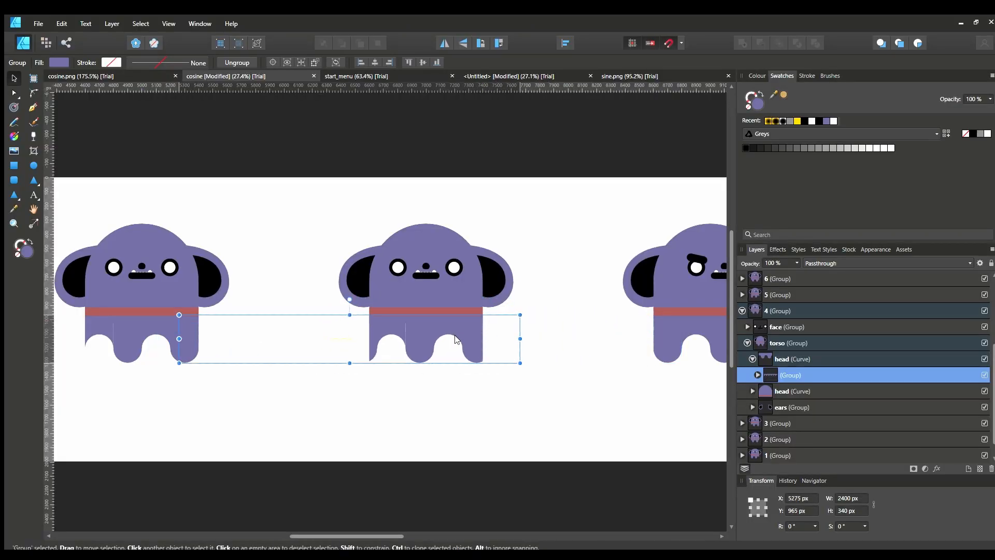
Nudge the canvas view over the purple creature mockups
drag(457, 338, 424, 333)
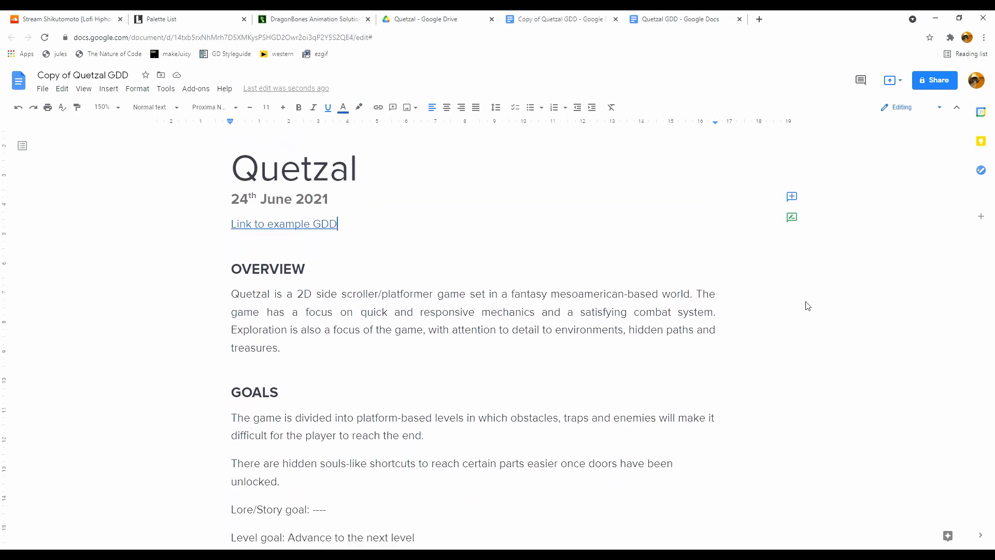
scroll(down, 3)
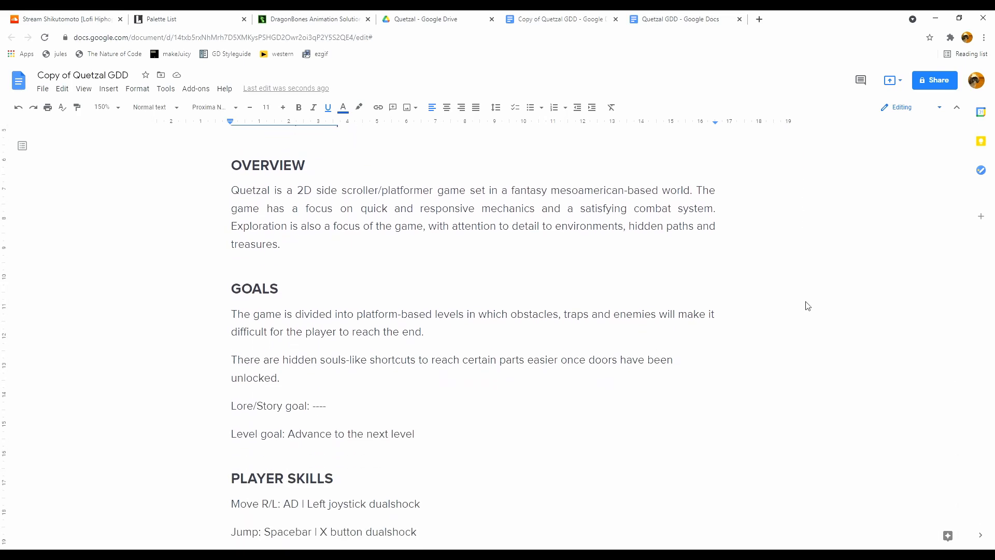
scroll(down, 3)
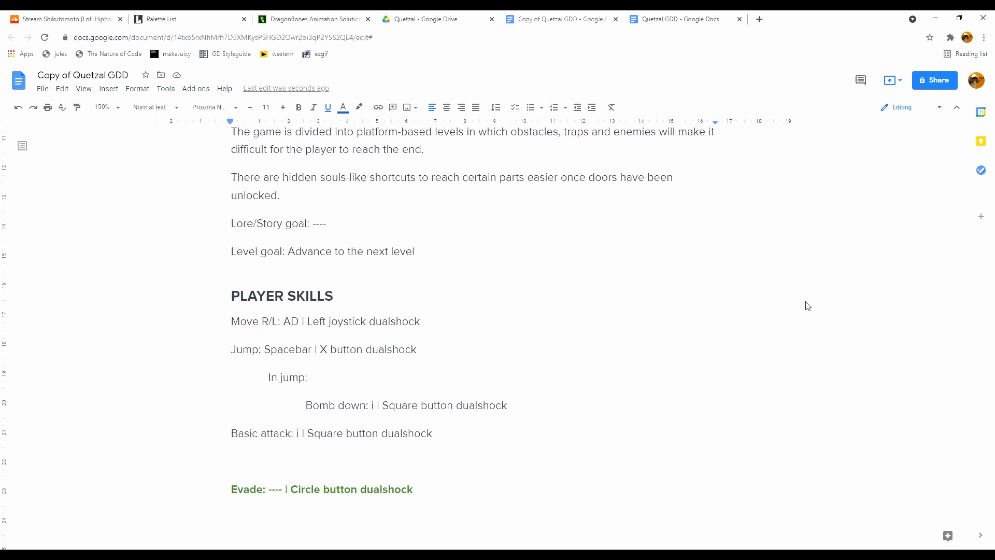